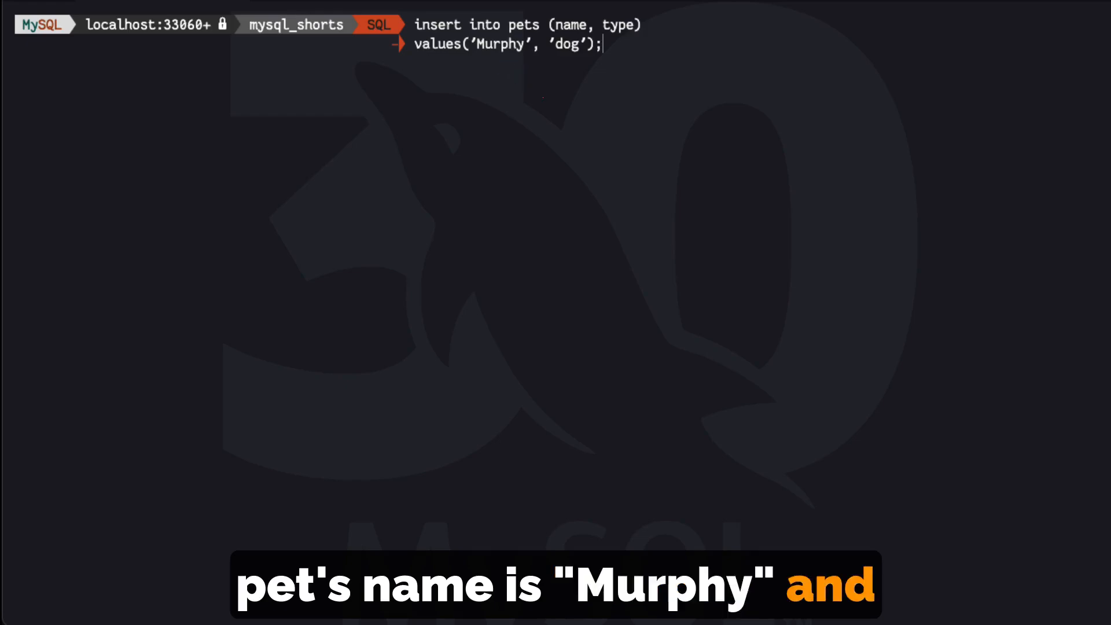
Step: Insert Murphy the dog, list the pets table, and begin the next insert statement
key(Return)
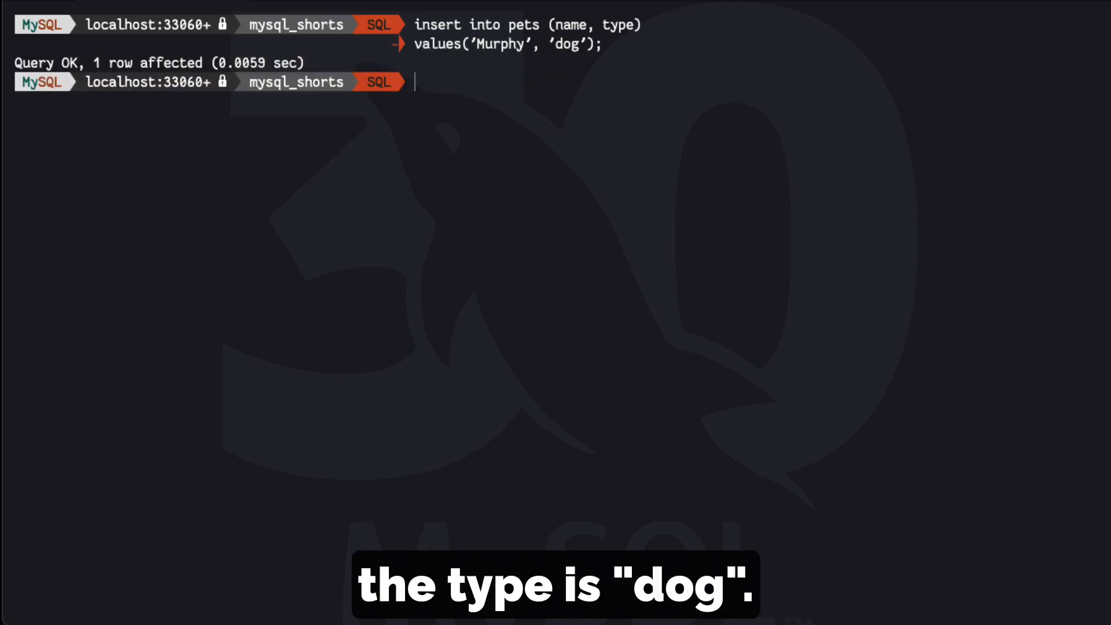
text(select * from pets;)
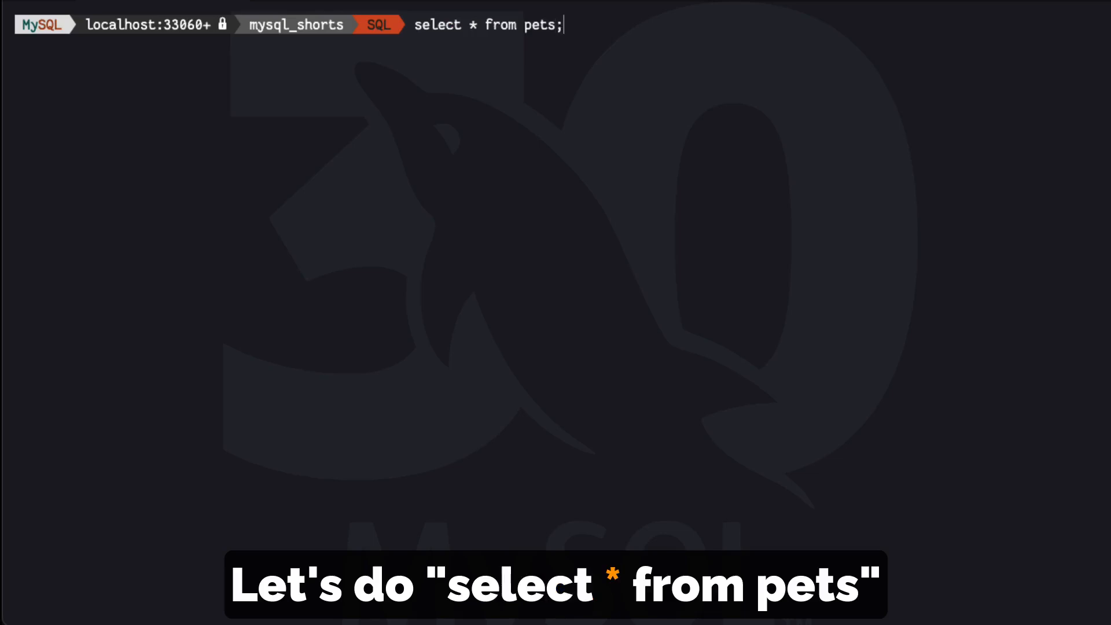
key(Return)
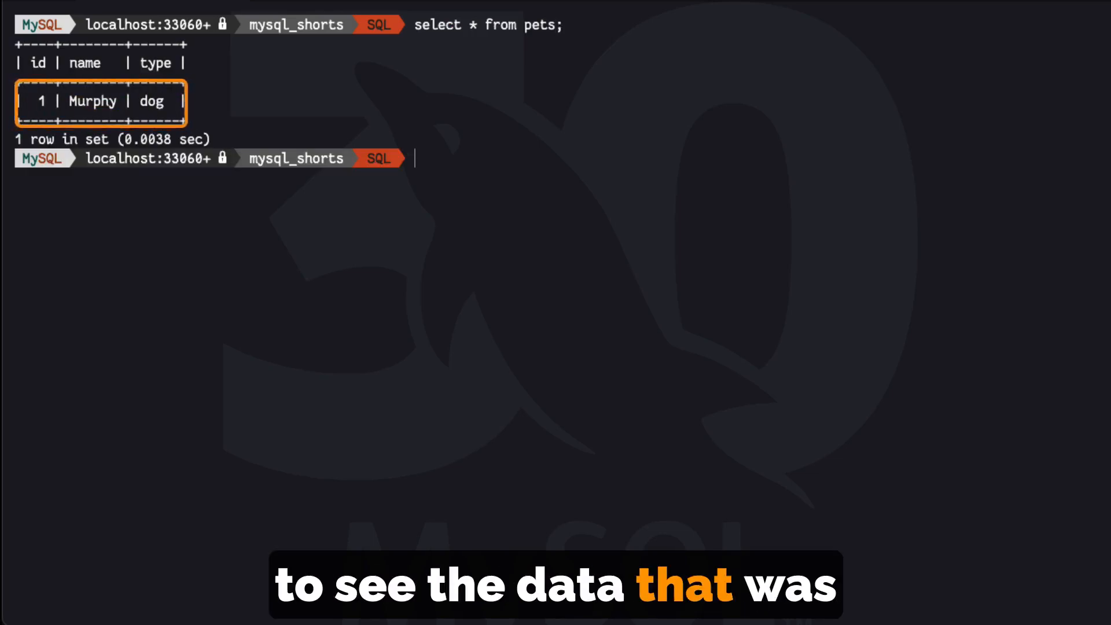
text(insert into pe)
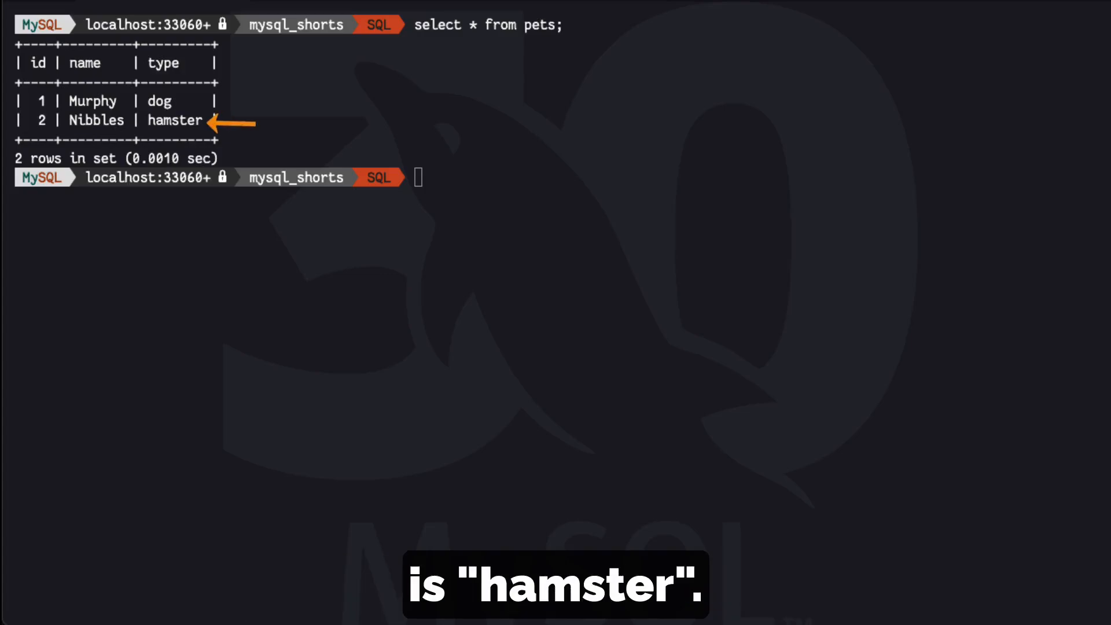
Step: Continue typing the INSERT statement for the Nibbles/hamster row
text(insert into pets (name, type)
text(values('Iriving', 'goat');)
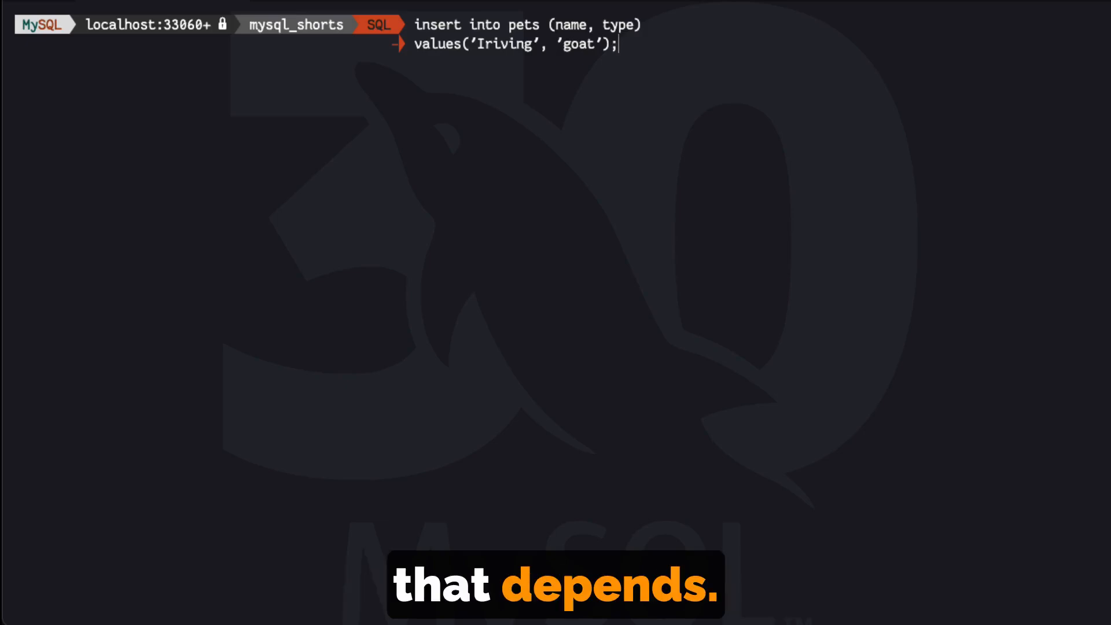
Step: Run the Iriving/goat insert, which fails with ERROR 1265 data truncated for column type
key(Return)
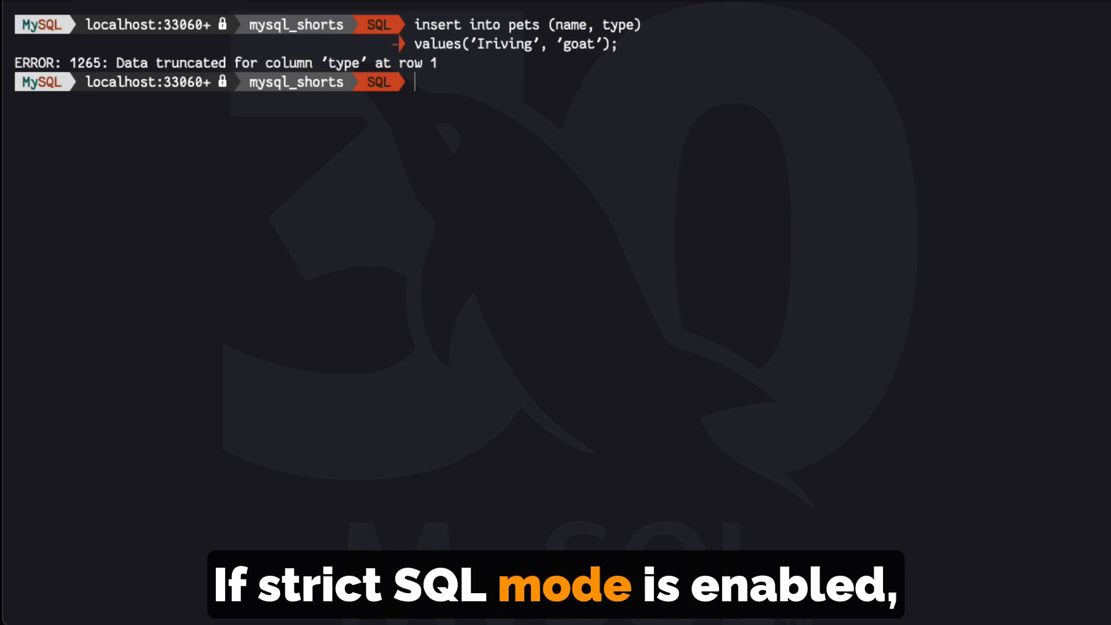